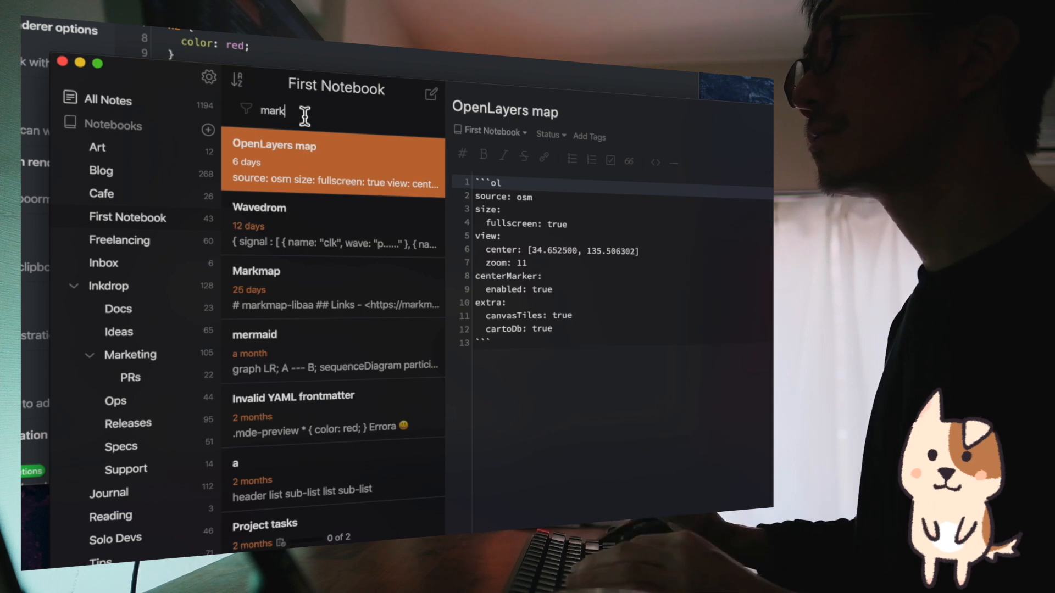
# Show the Sort By and Order options for the First Notebook's filtered notes.
pyautogui.click(235, 79)
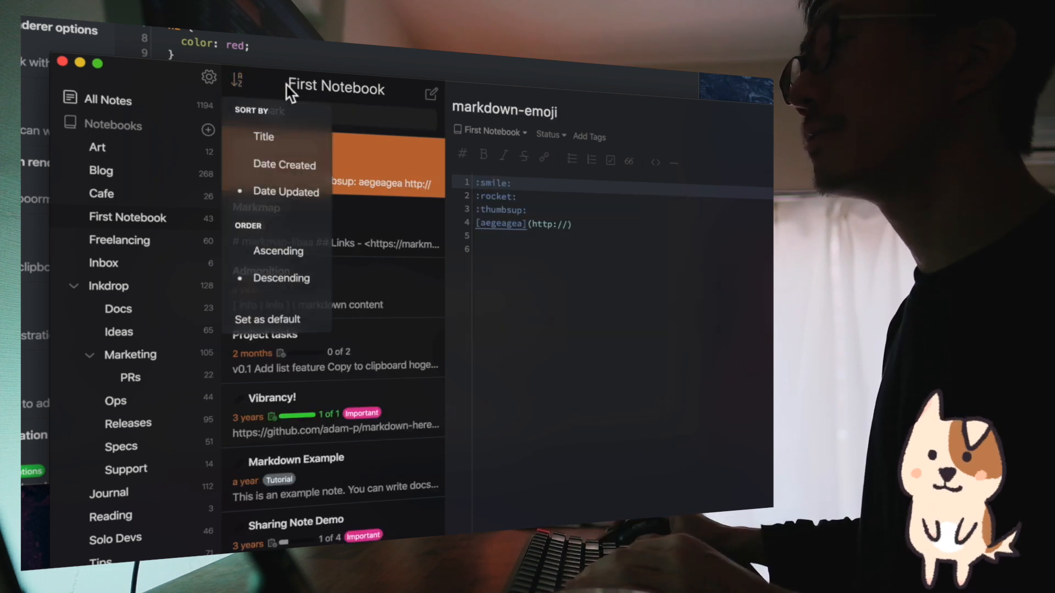
pyautogui.moveTo(337, 104)
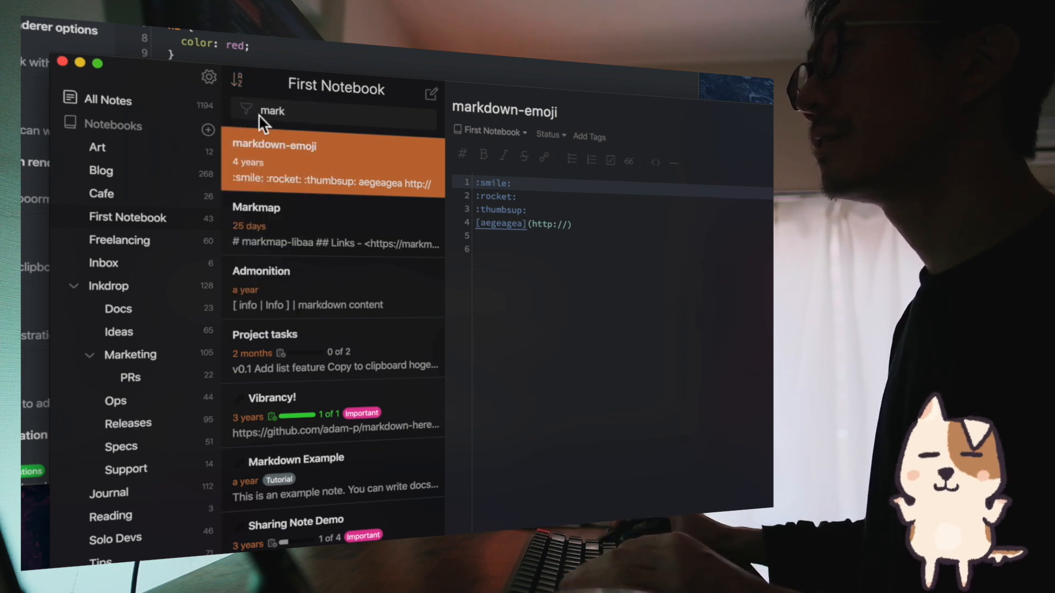
pyautogui.moveTo(338, 142)
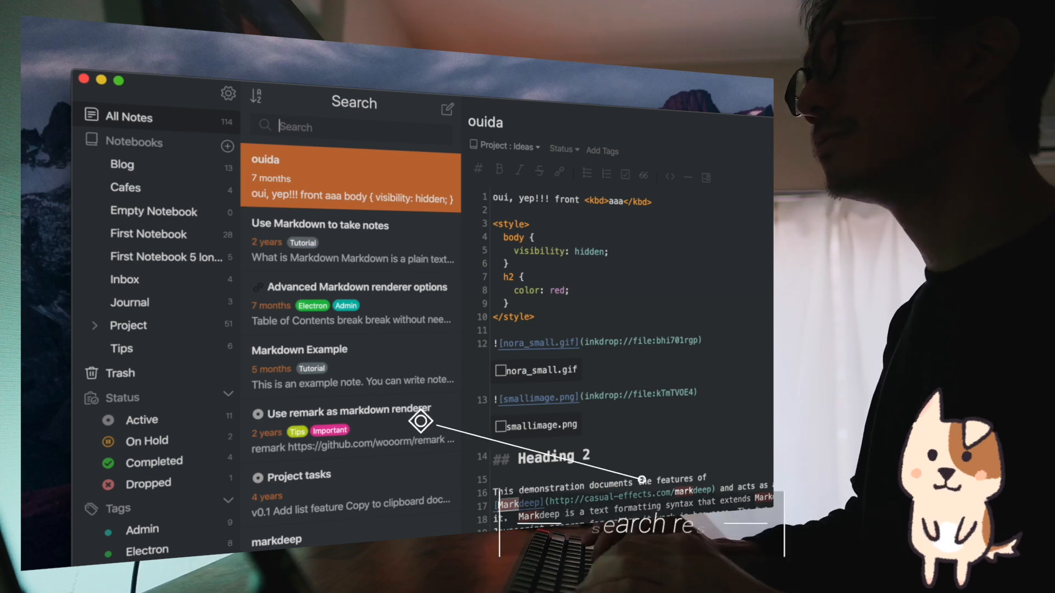
# Search all notes for 'mark' and show the ordering choices for the results.
pyautogui.write('arm')
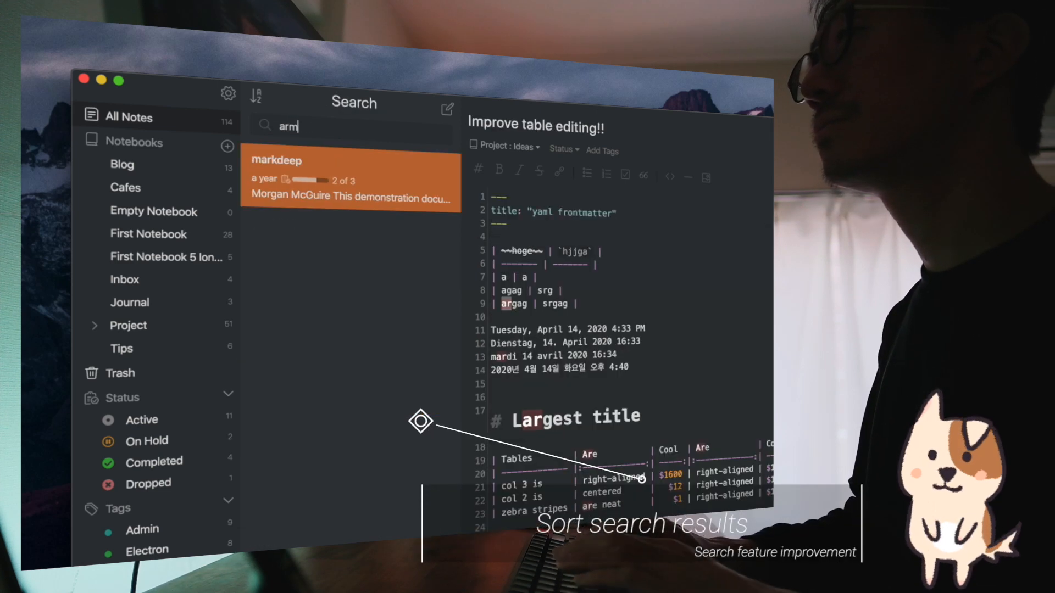
pyautogui.write('mark')
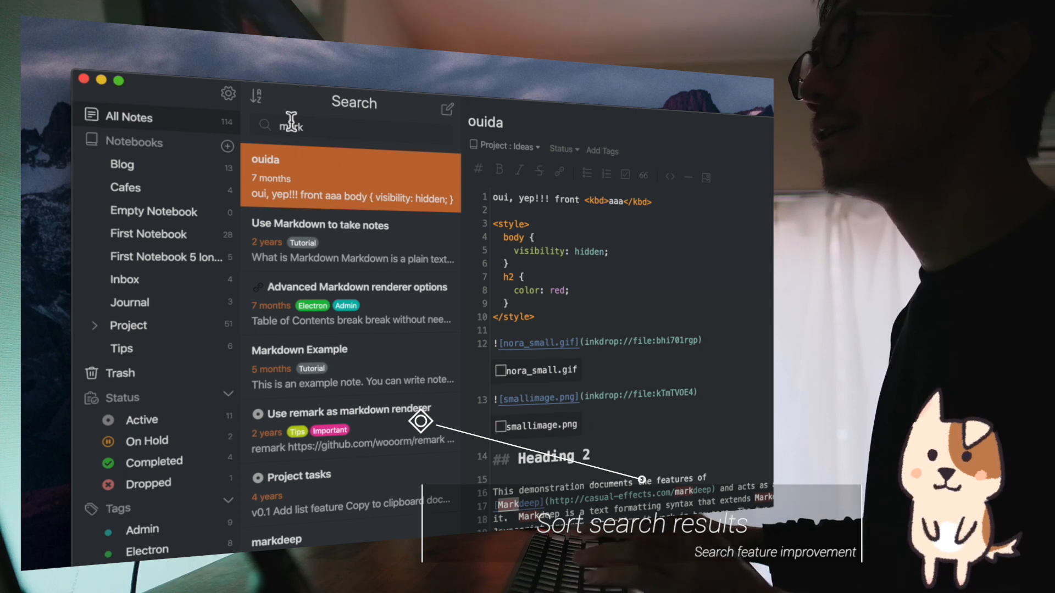
pyautogui.click(257, 96)
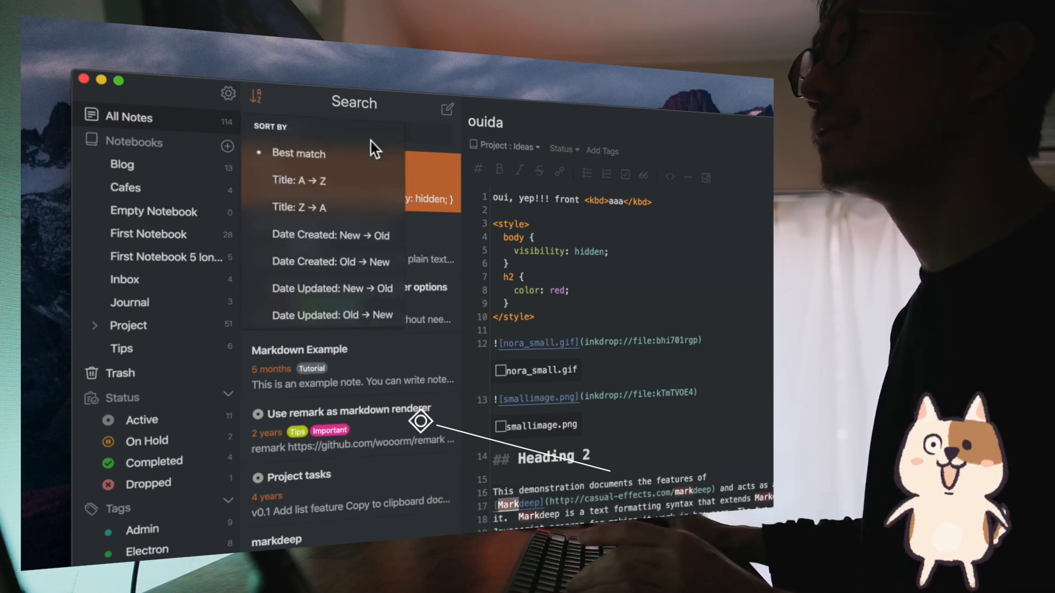
pyautogui.moveTo(338, 162)
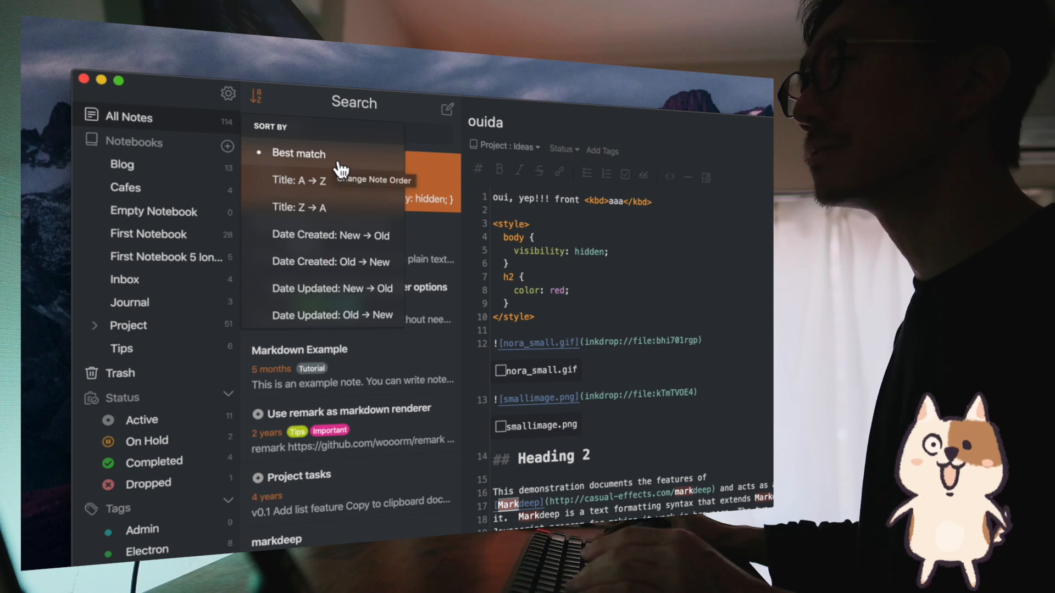
pyautogui.moveTo(336, 147)
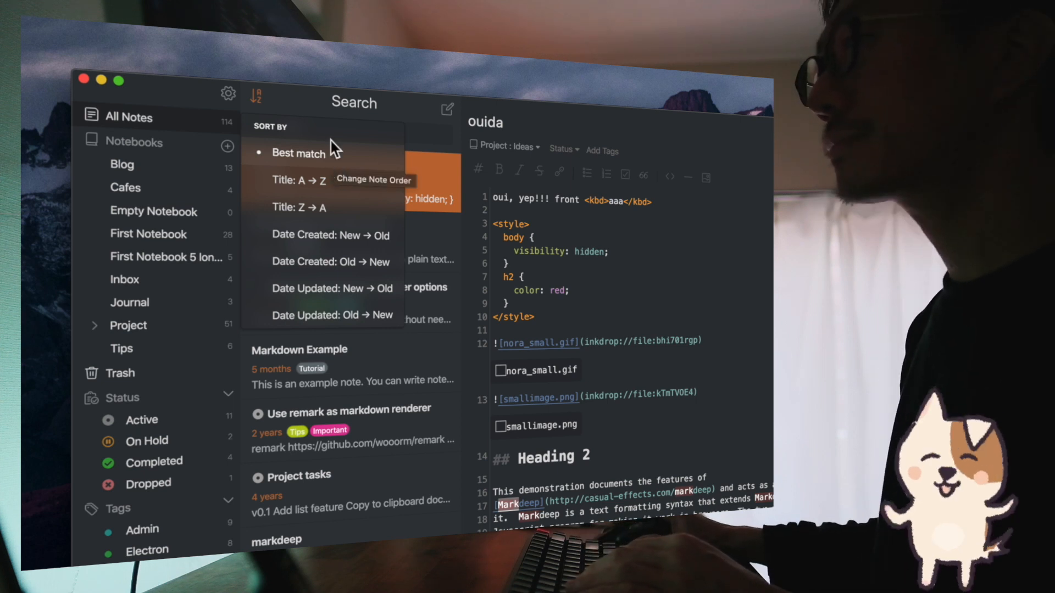
pyautogui.moveTo(349, 206)
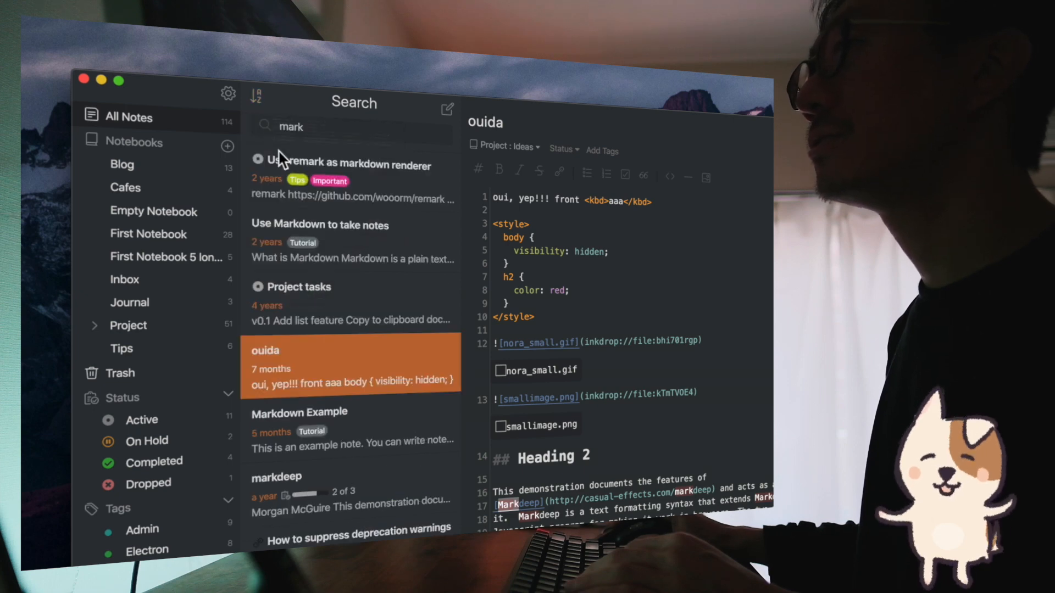
# Reorder results by creation date oldest first, then restore best-match order.
pyautogui.click(260, 93)
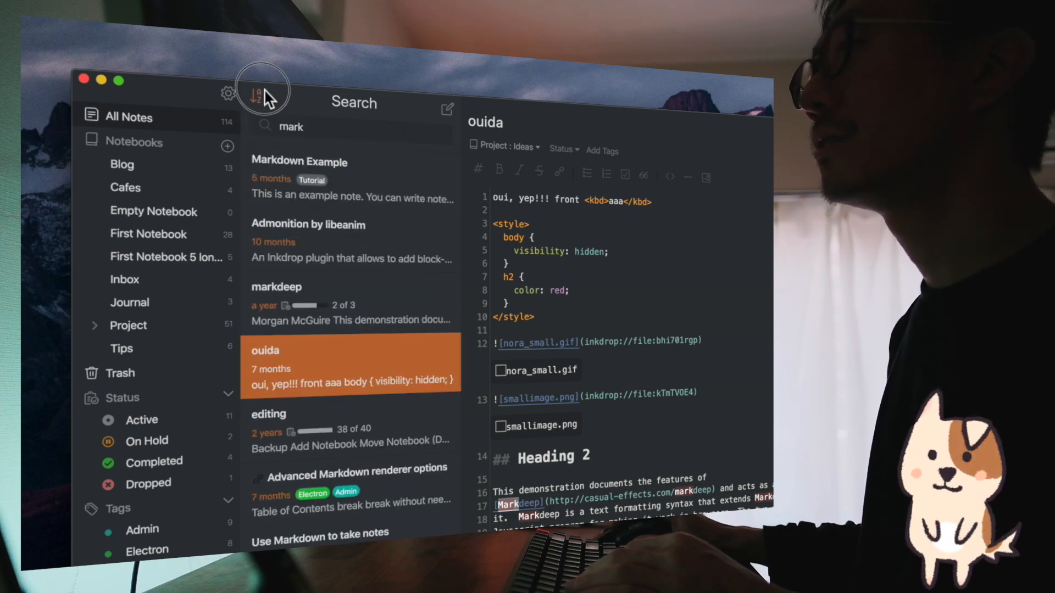
pyautogui.click(257, 95)
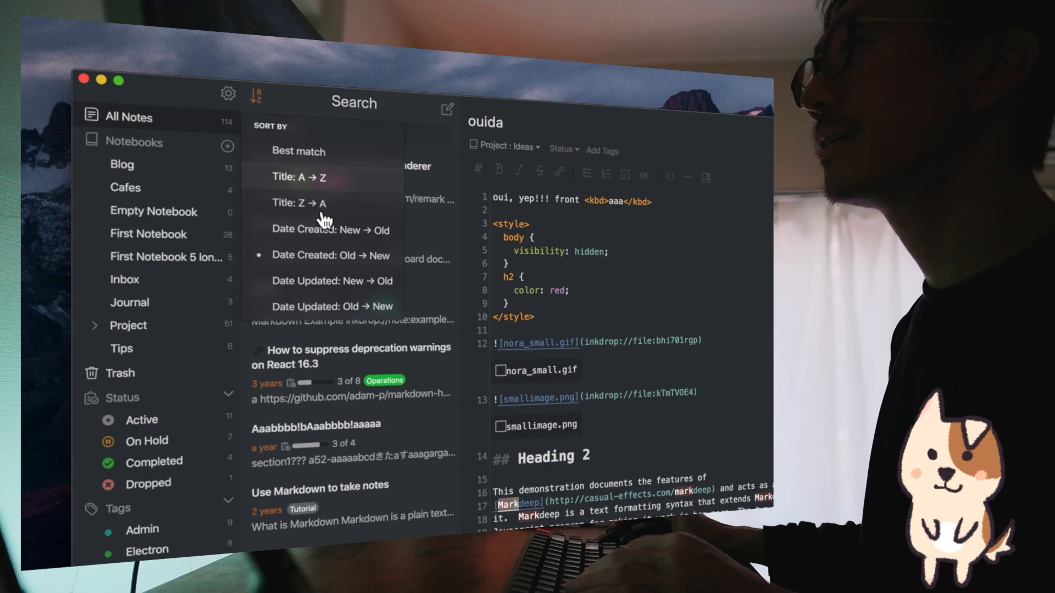
pyautogui.click(332, 288)
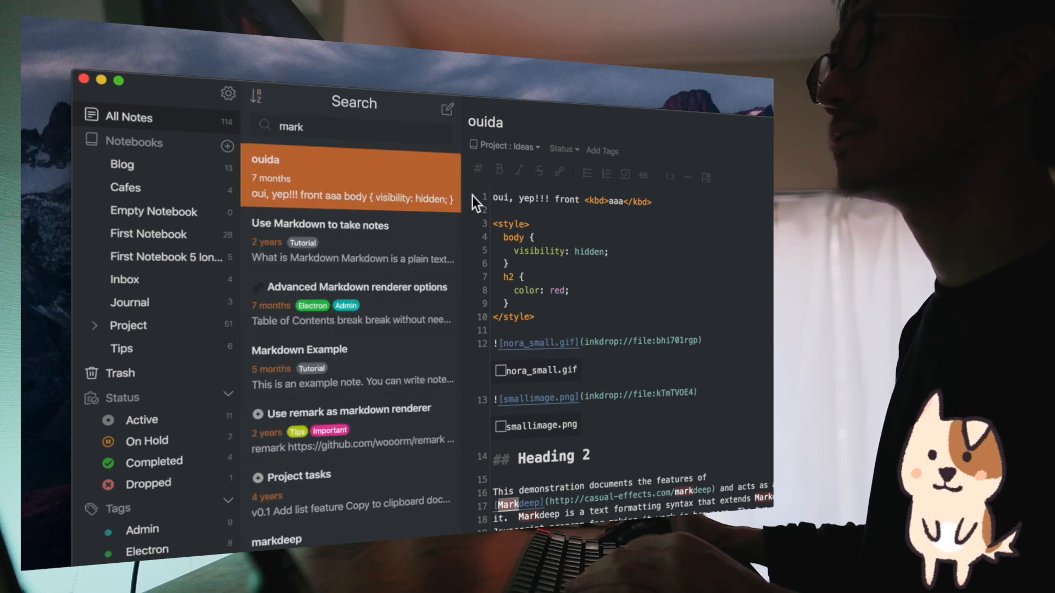
pyautogui.moveTo(464, 93)
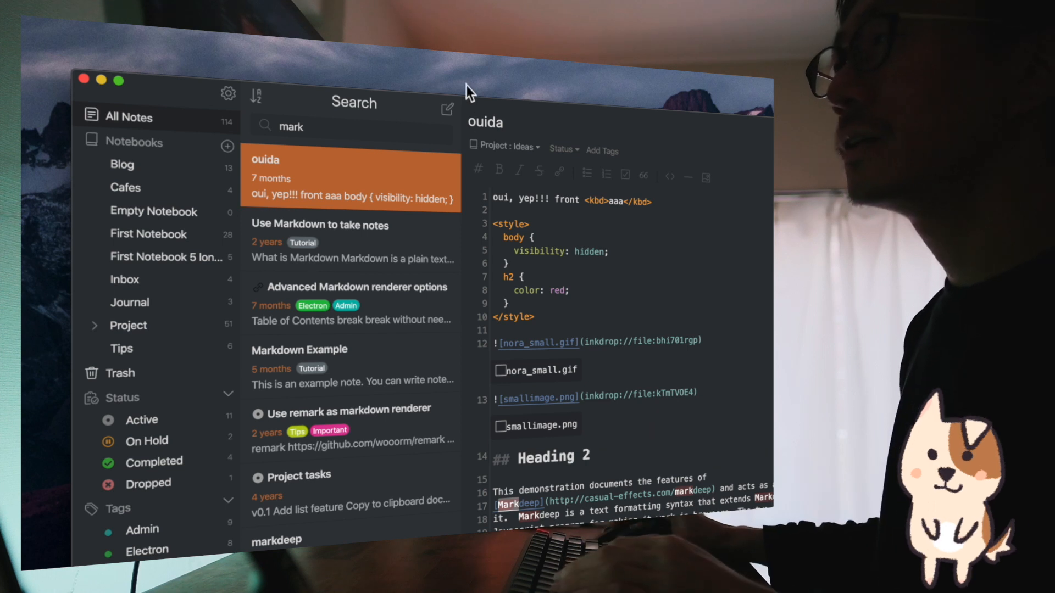
pyautogui.moveTo(409, 142)
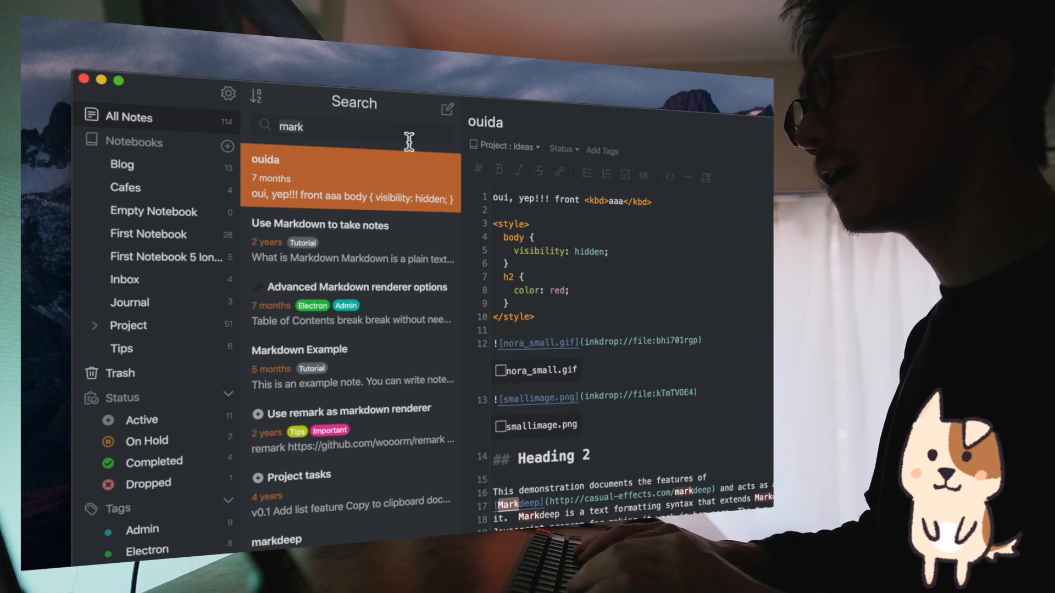
# Search with the 'title:markdown' qualifier to match note titles only.
pyautogui.write('title:')
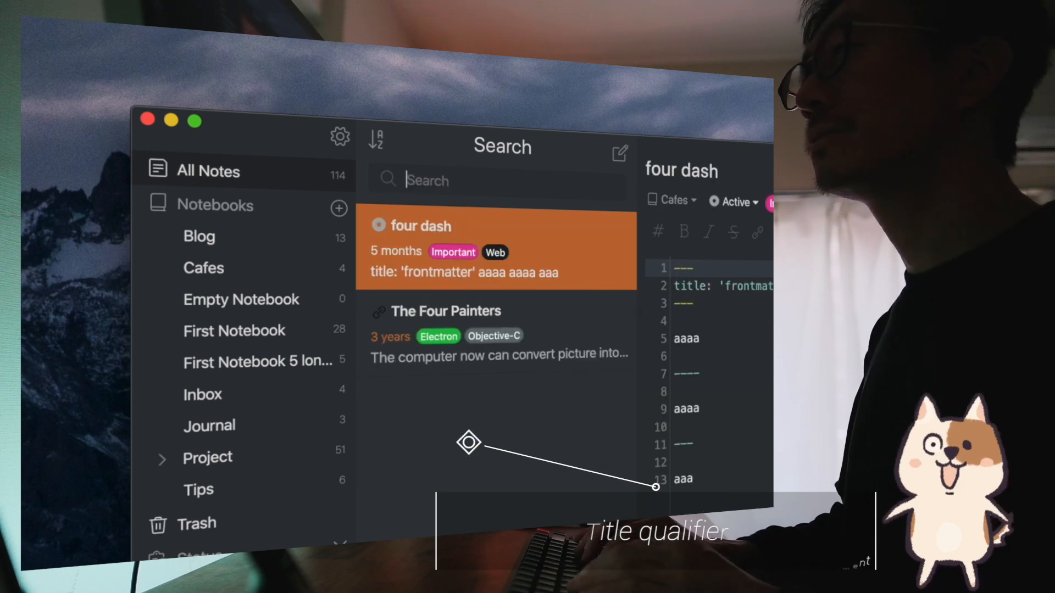
pyautogui.write('title:mark')
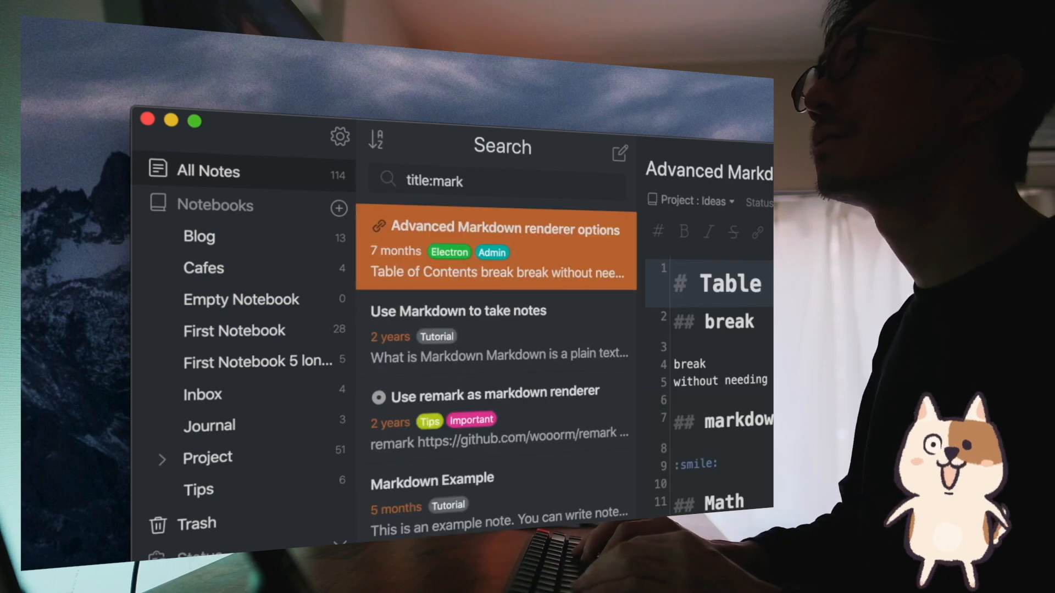
pyautogui.write('down')
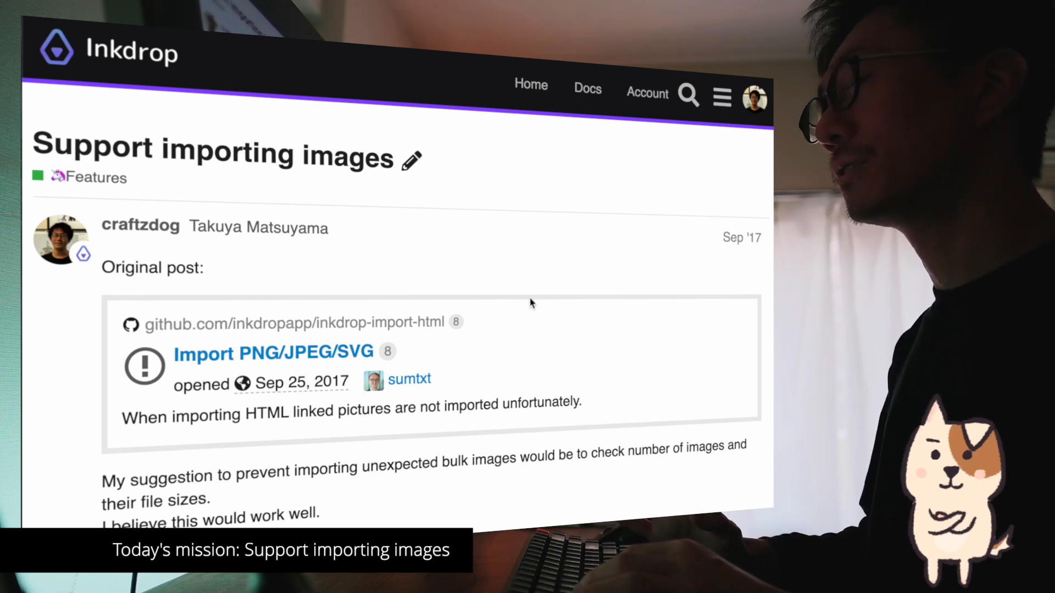
# Scroll through the original post of the 'Support importing images' topic.
pyautogui.scroll(-3)
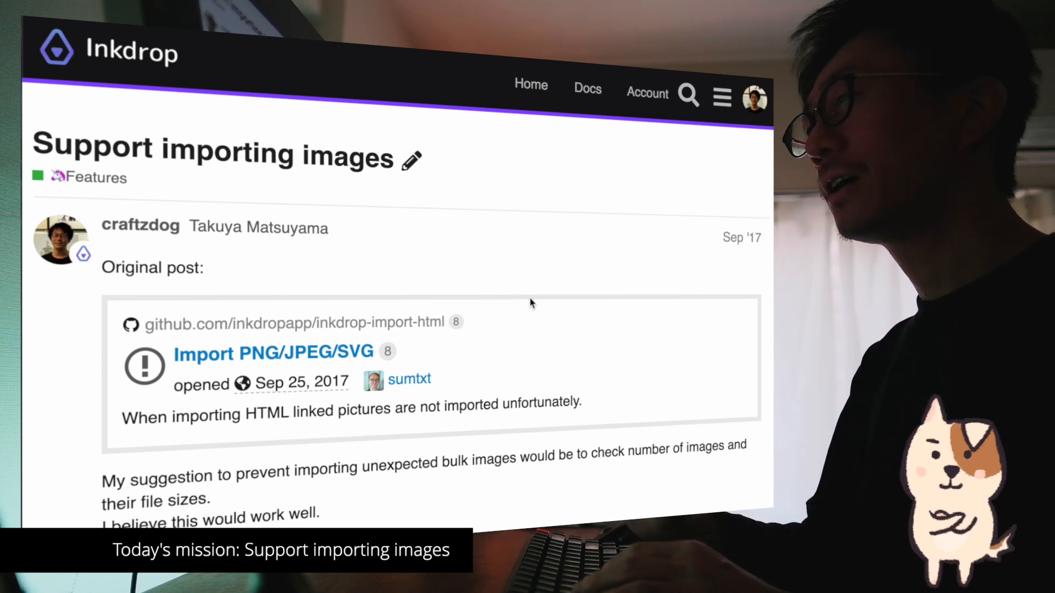
pyautogui.moveTo(371, 189)
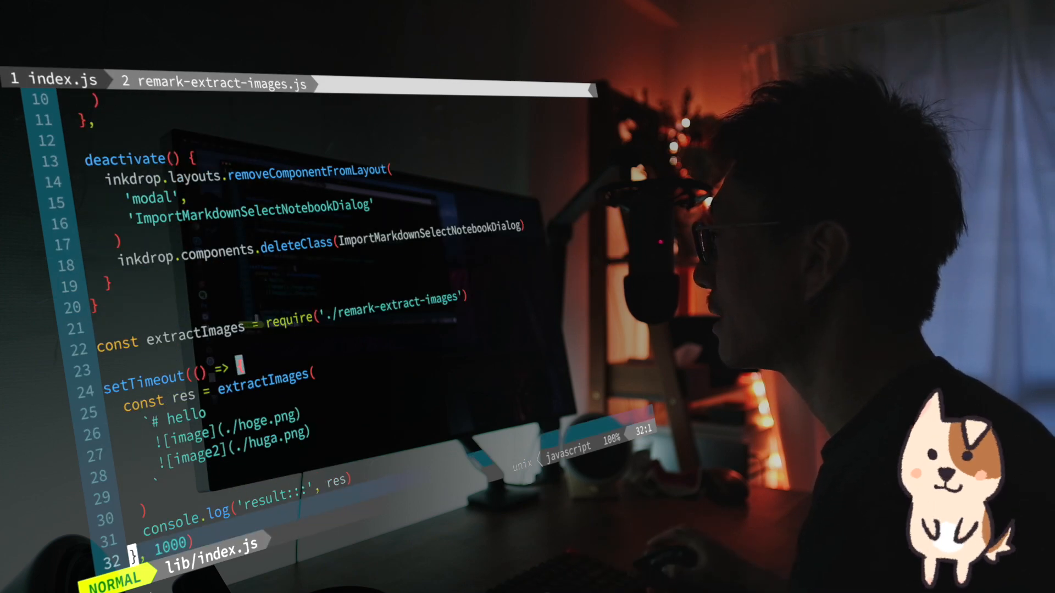
# Save index.js with the extractImages test on two-image sample markdown.
pyautogui.press('V')
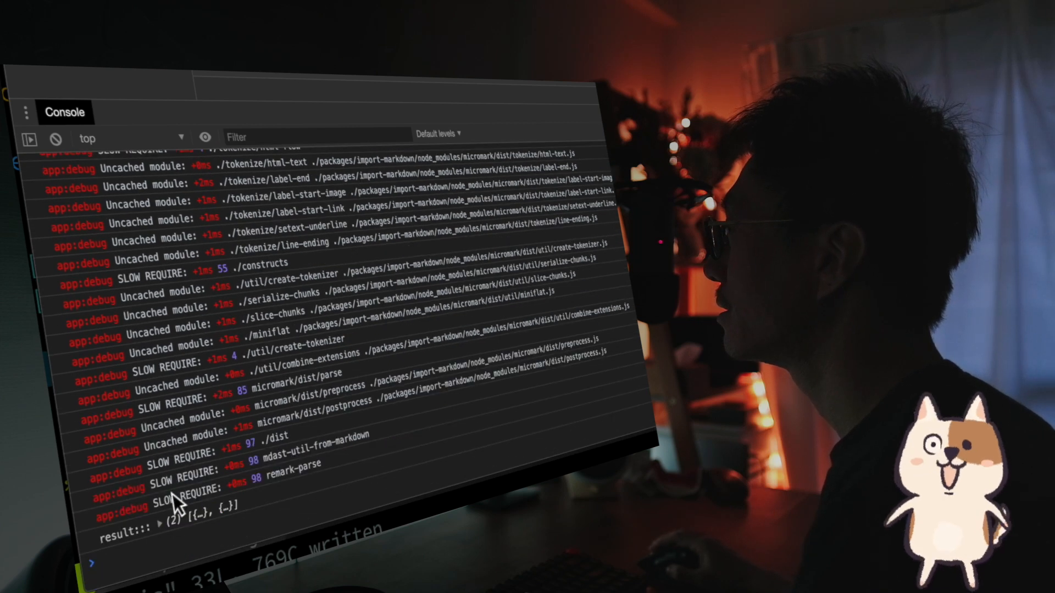
# Expand the logged 'result:::' array to reveal the ./hoge.png image node.
pyautogui.click(162, 523)
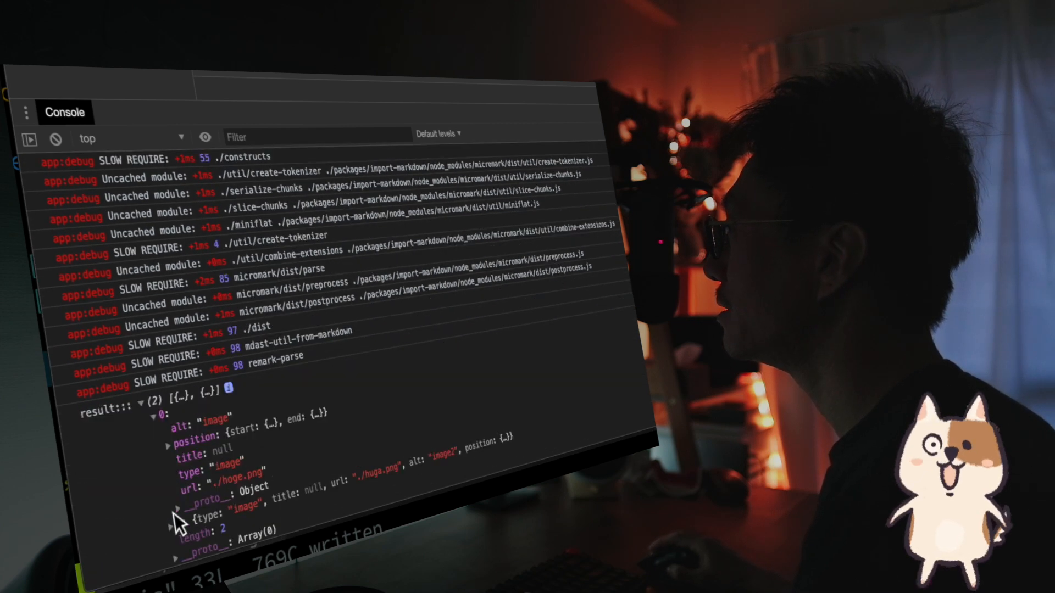